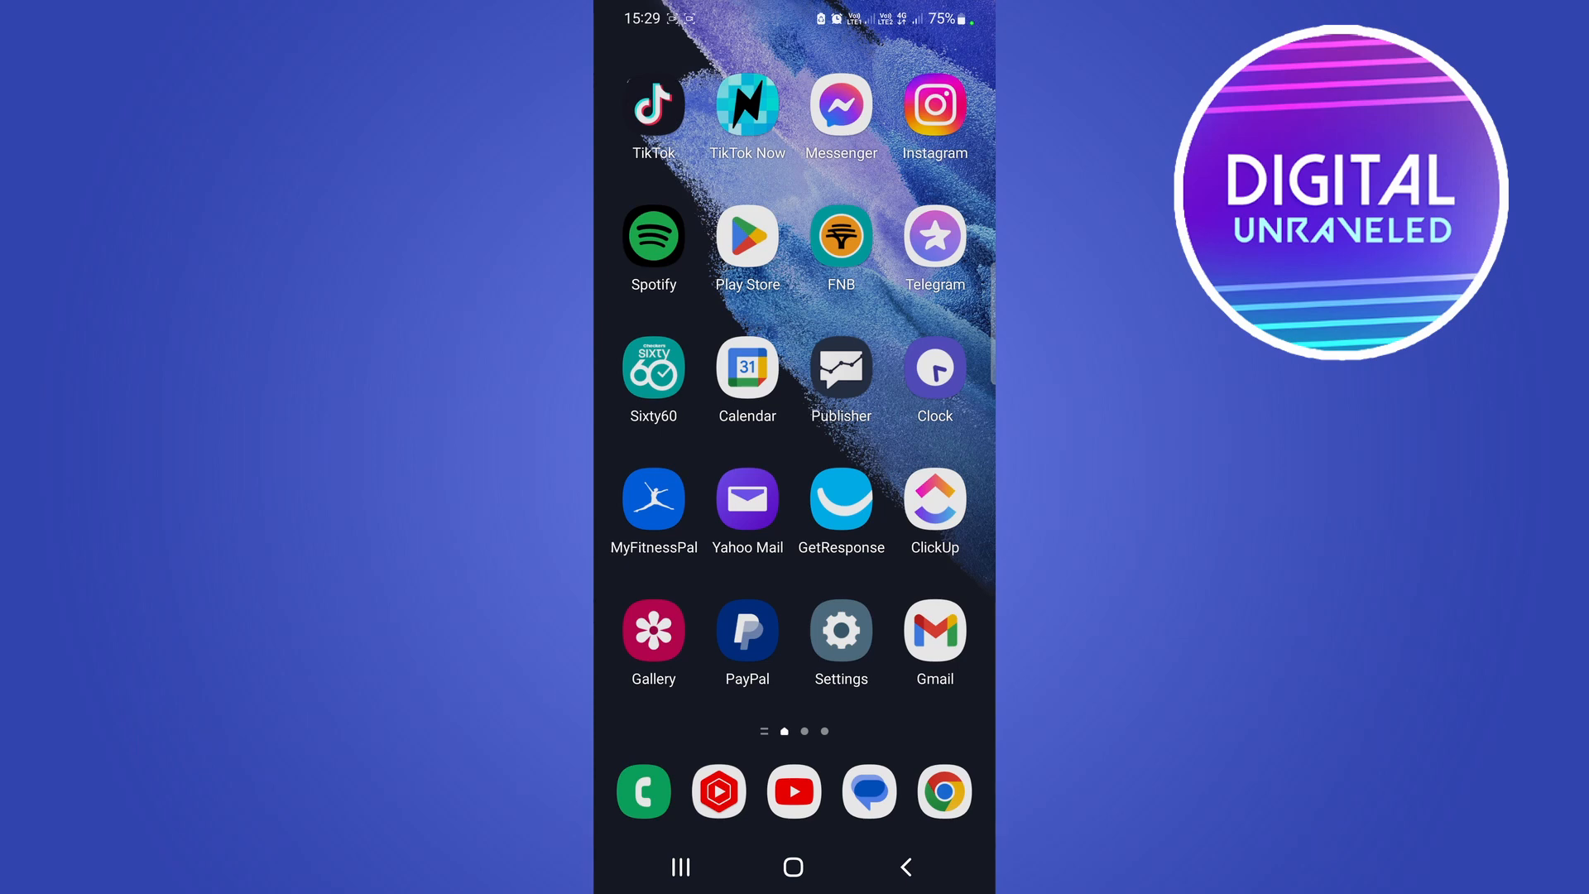
Open Chrome from the dock to search Google for 'truth or dare bot discord'
left_click(944, 792)
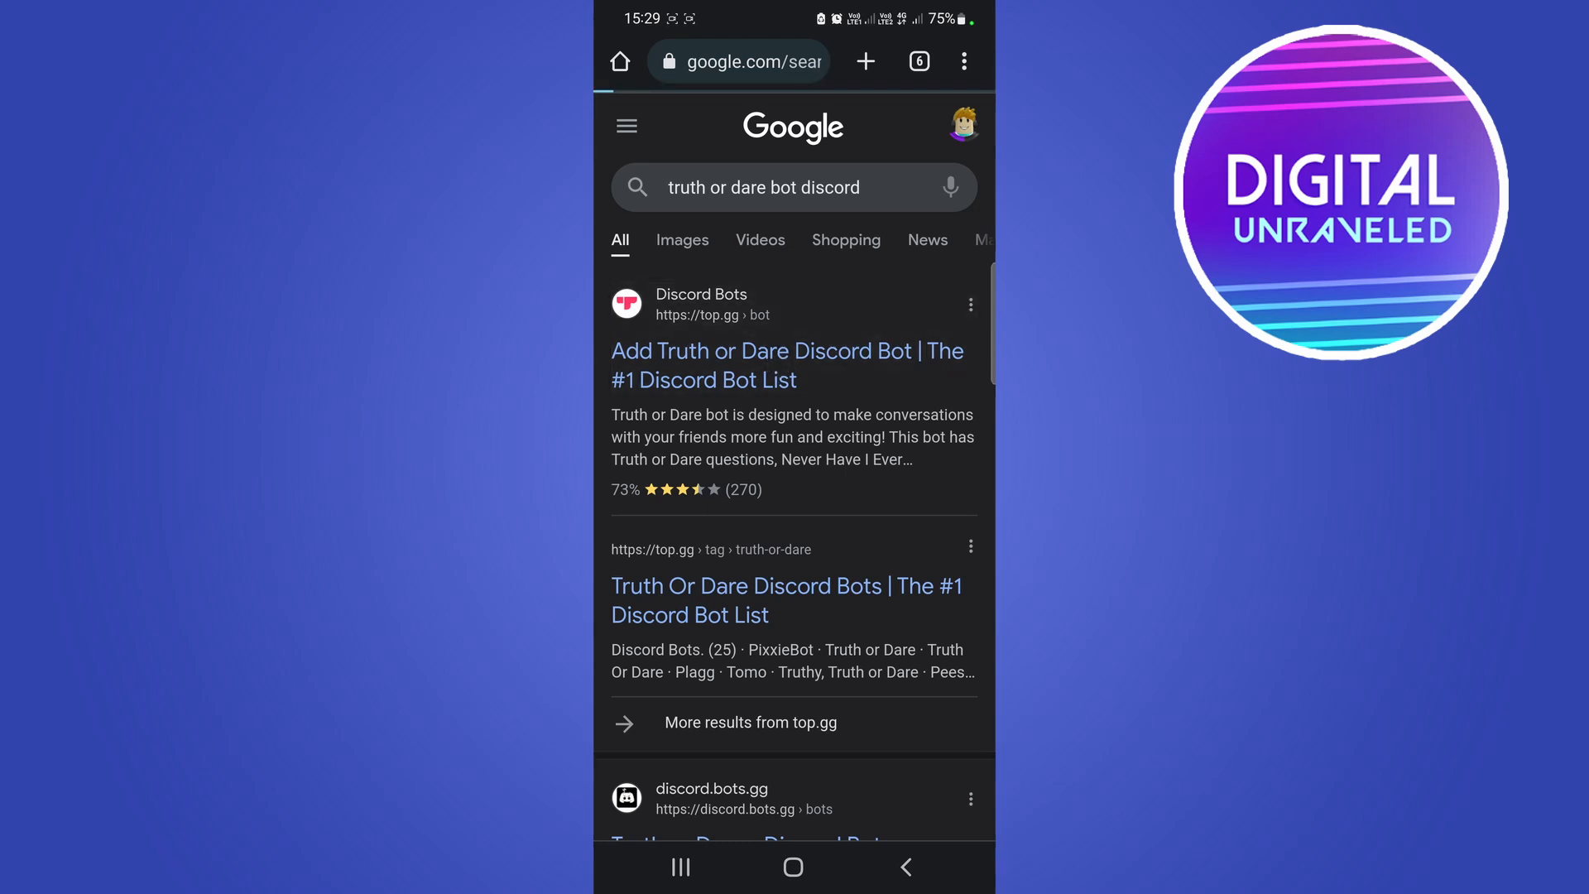
Open the top.gg 'Add Truth or Dare Discord Bot' result
left_click(787, 365)
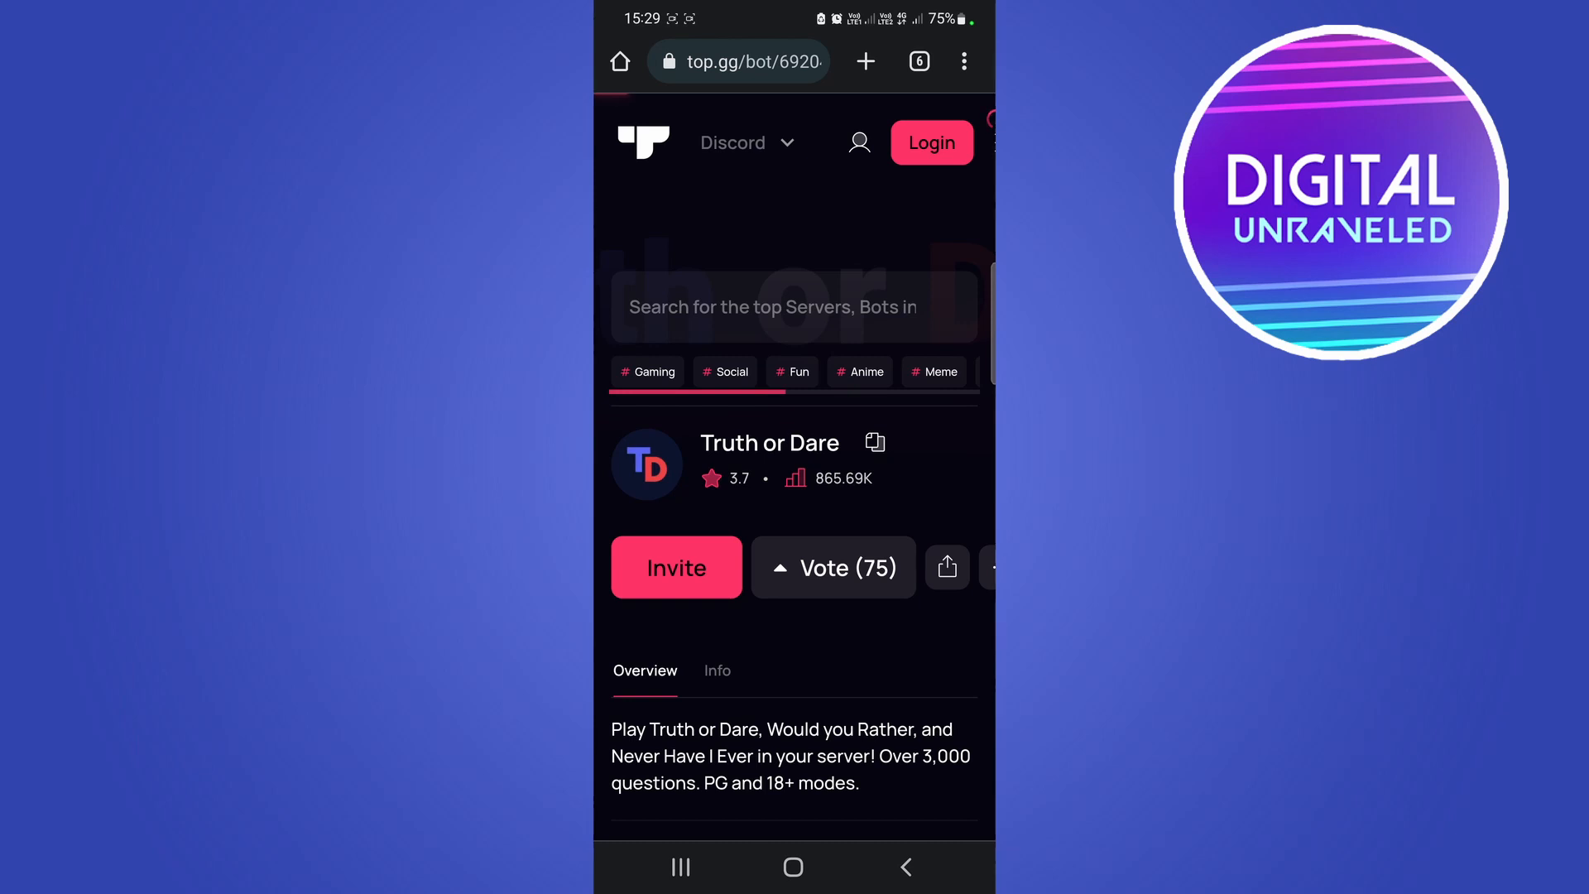
Invite the Truth or Dare bot from its top.gg page
left_click(676, 566)
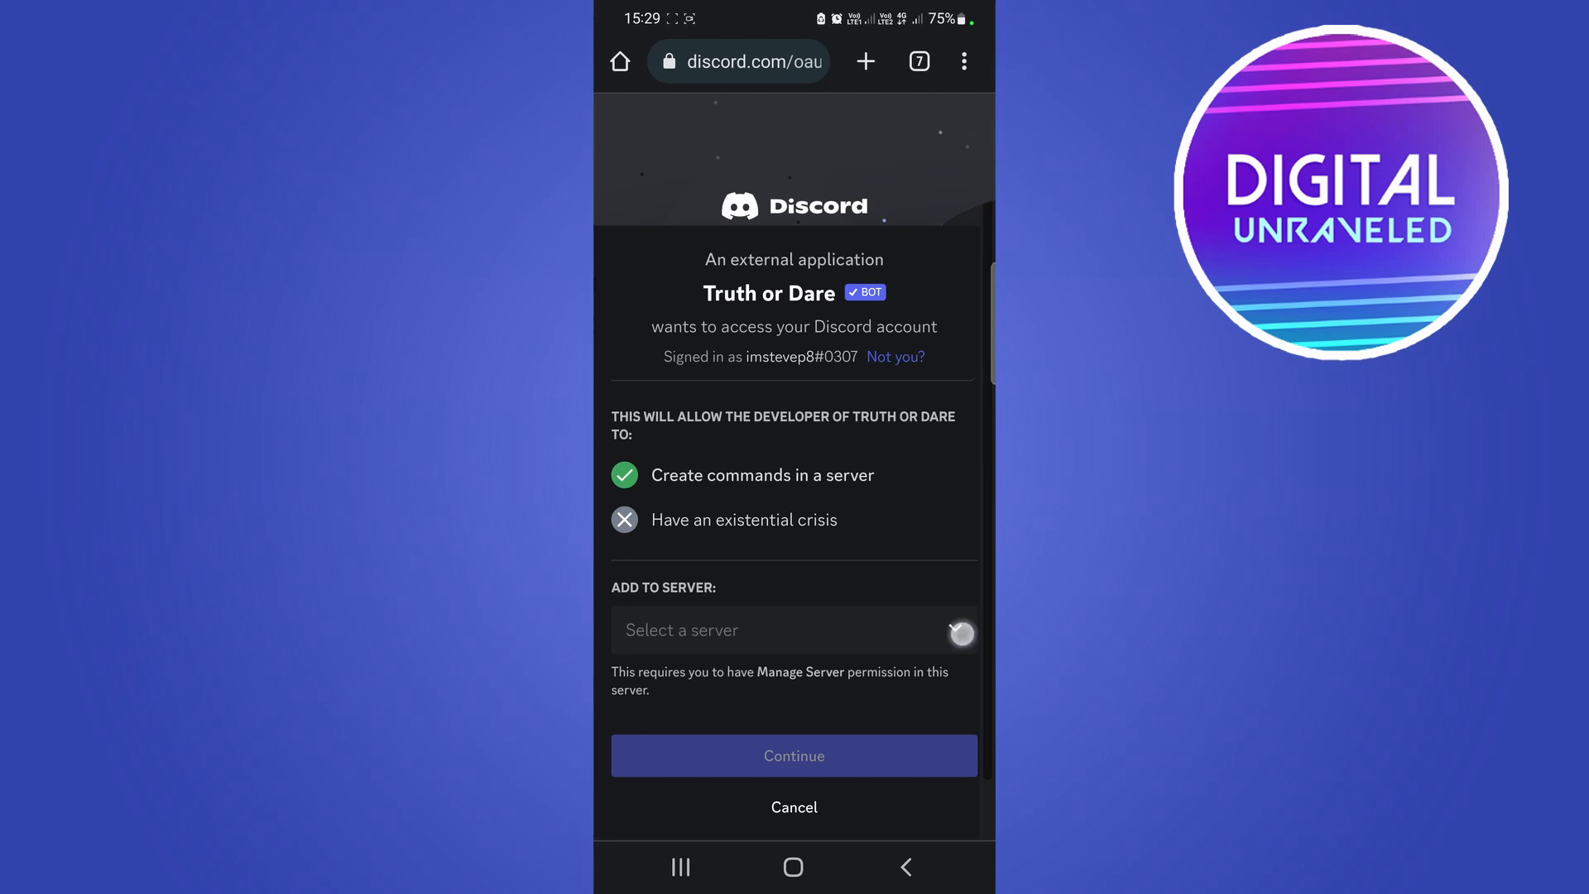
Choose Digital Unraveled Hangout as the server, continue, and grant the bot's permissions
left_click(794, 629)
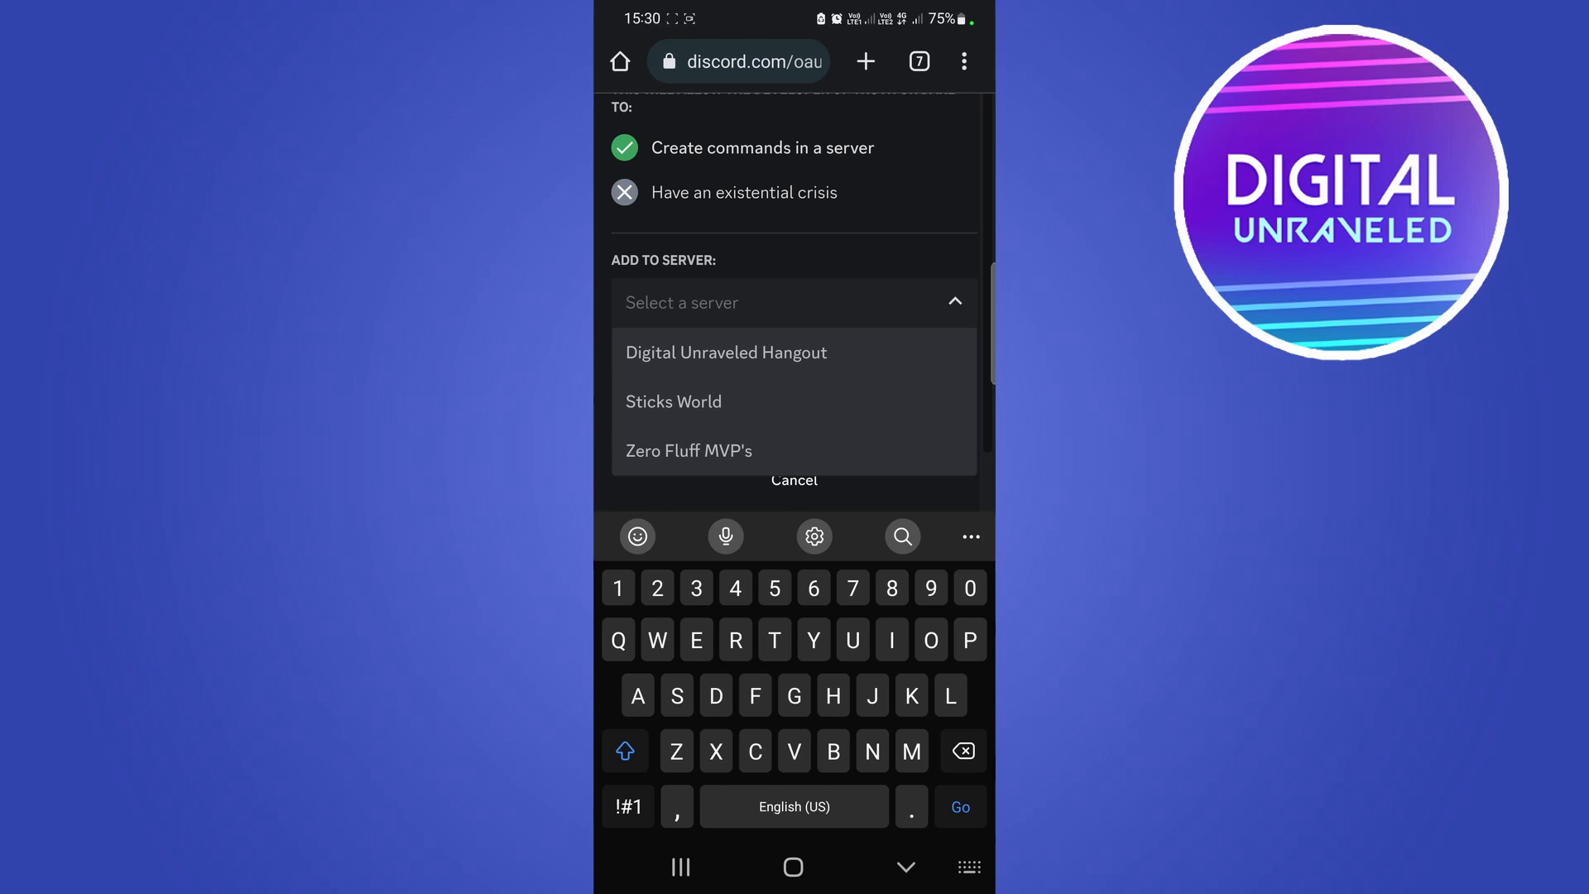
left_click(726, 352)
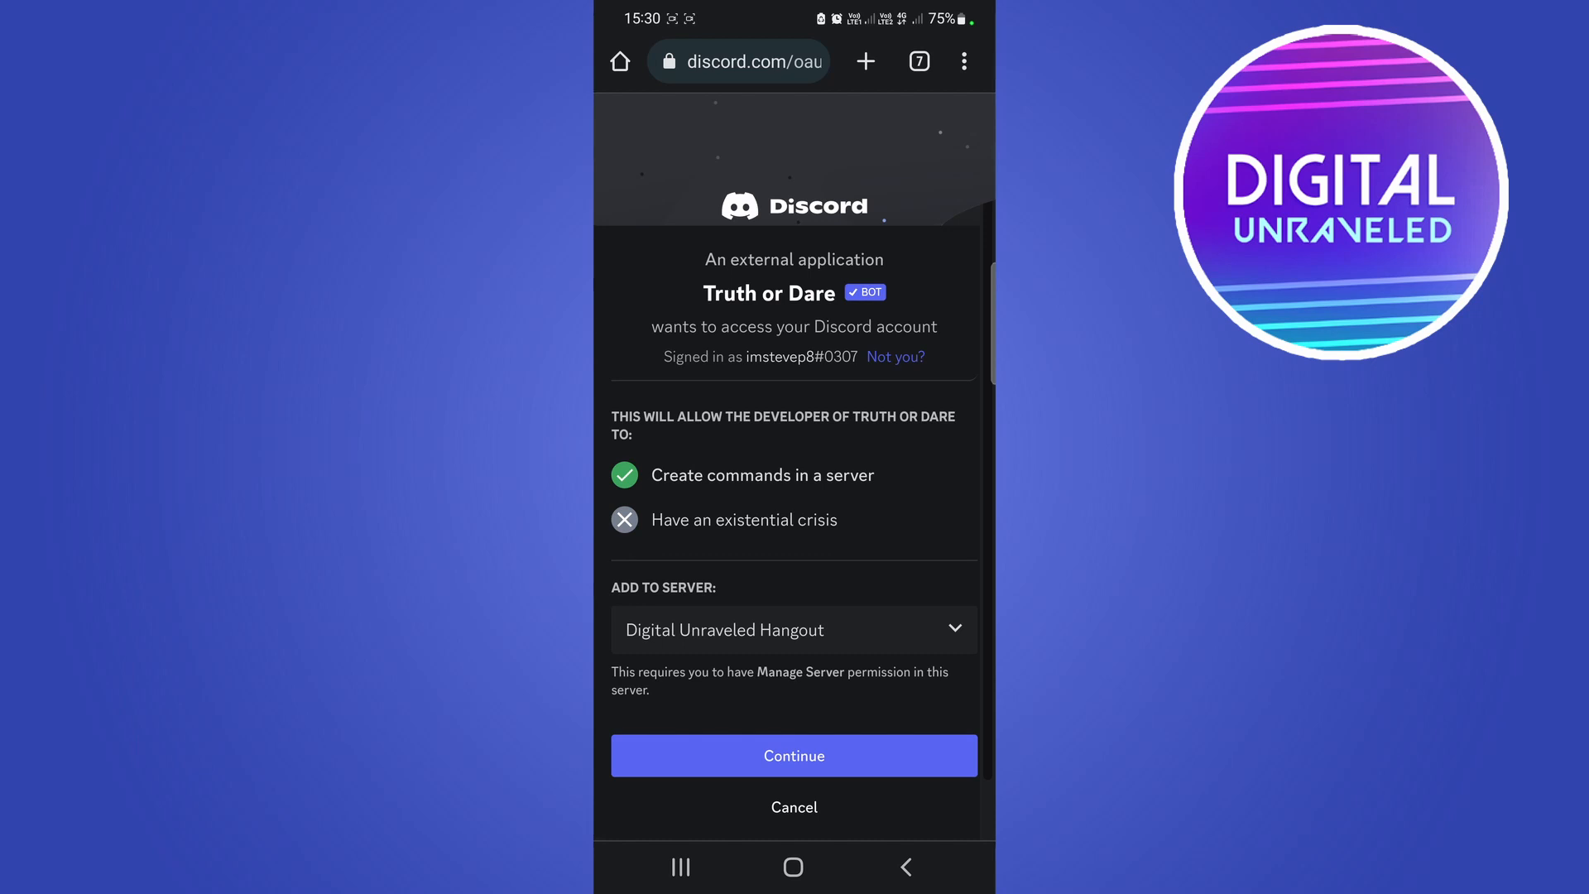
left_click(794, 755)
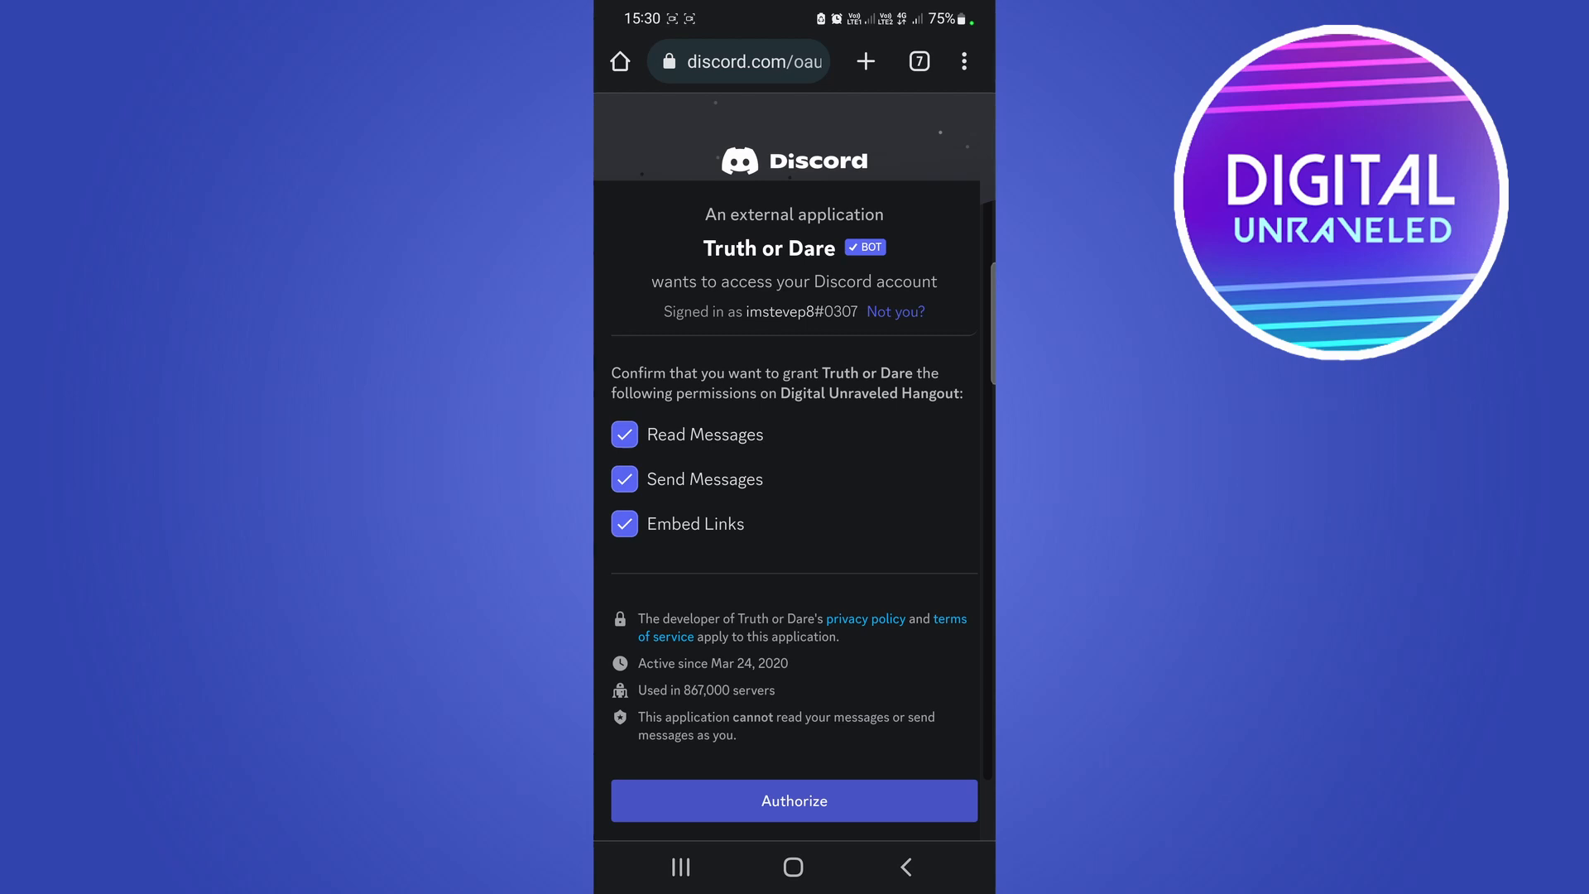
left_click(794, 800)
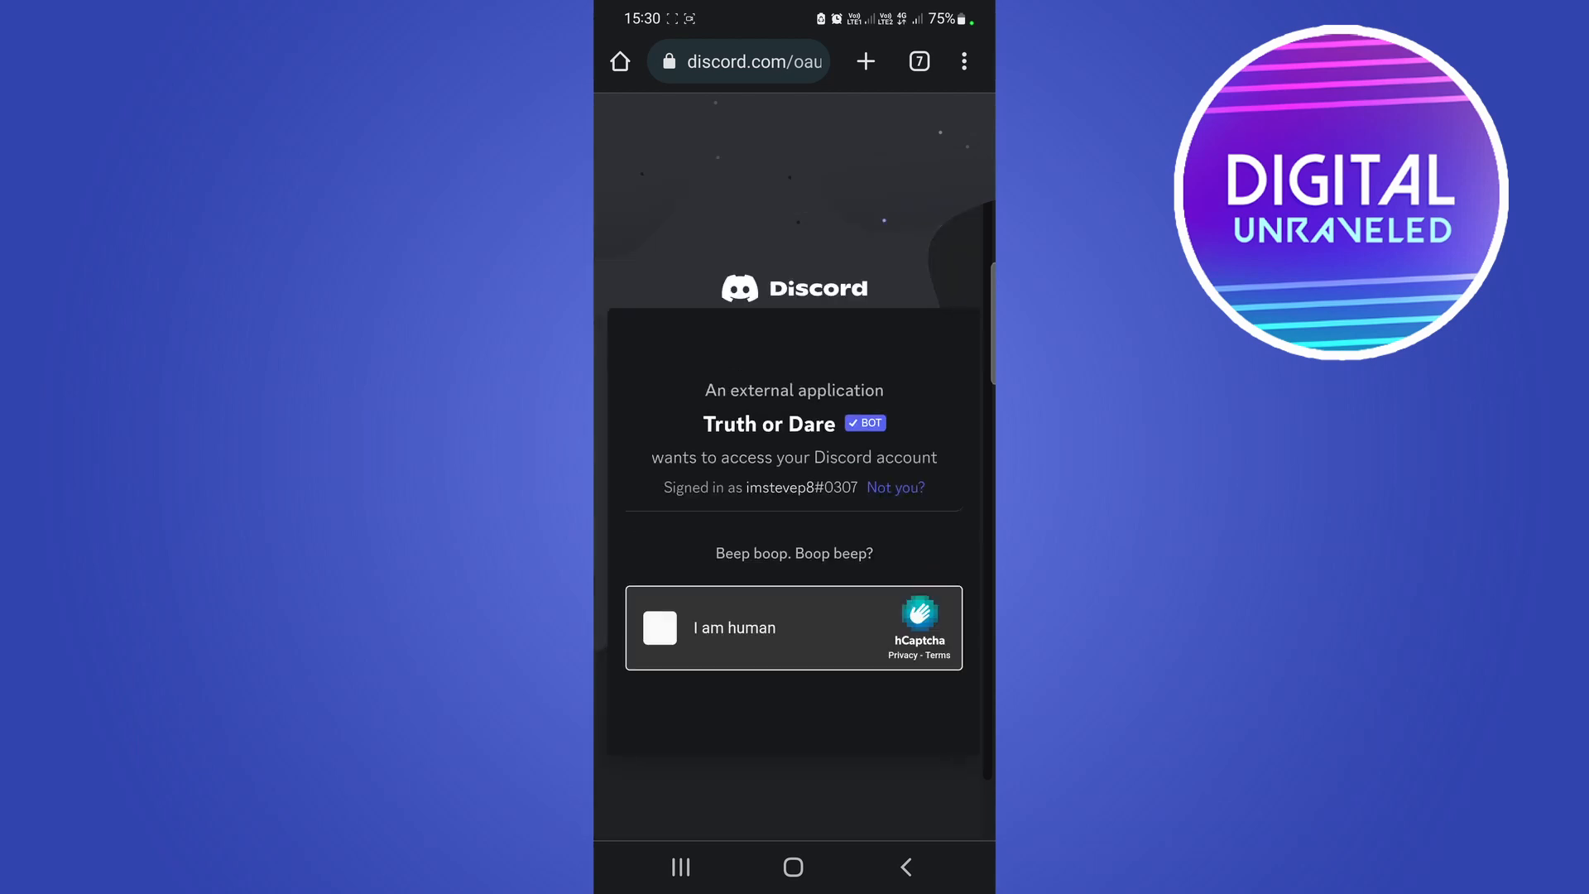
Tick the hCaptcha 'I am human' box to pass verification
left_click(659, 628)
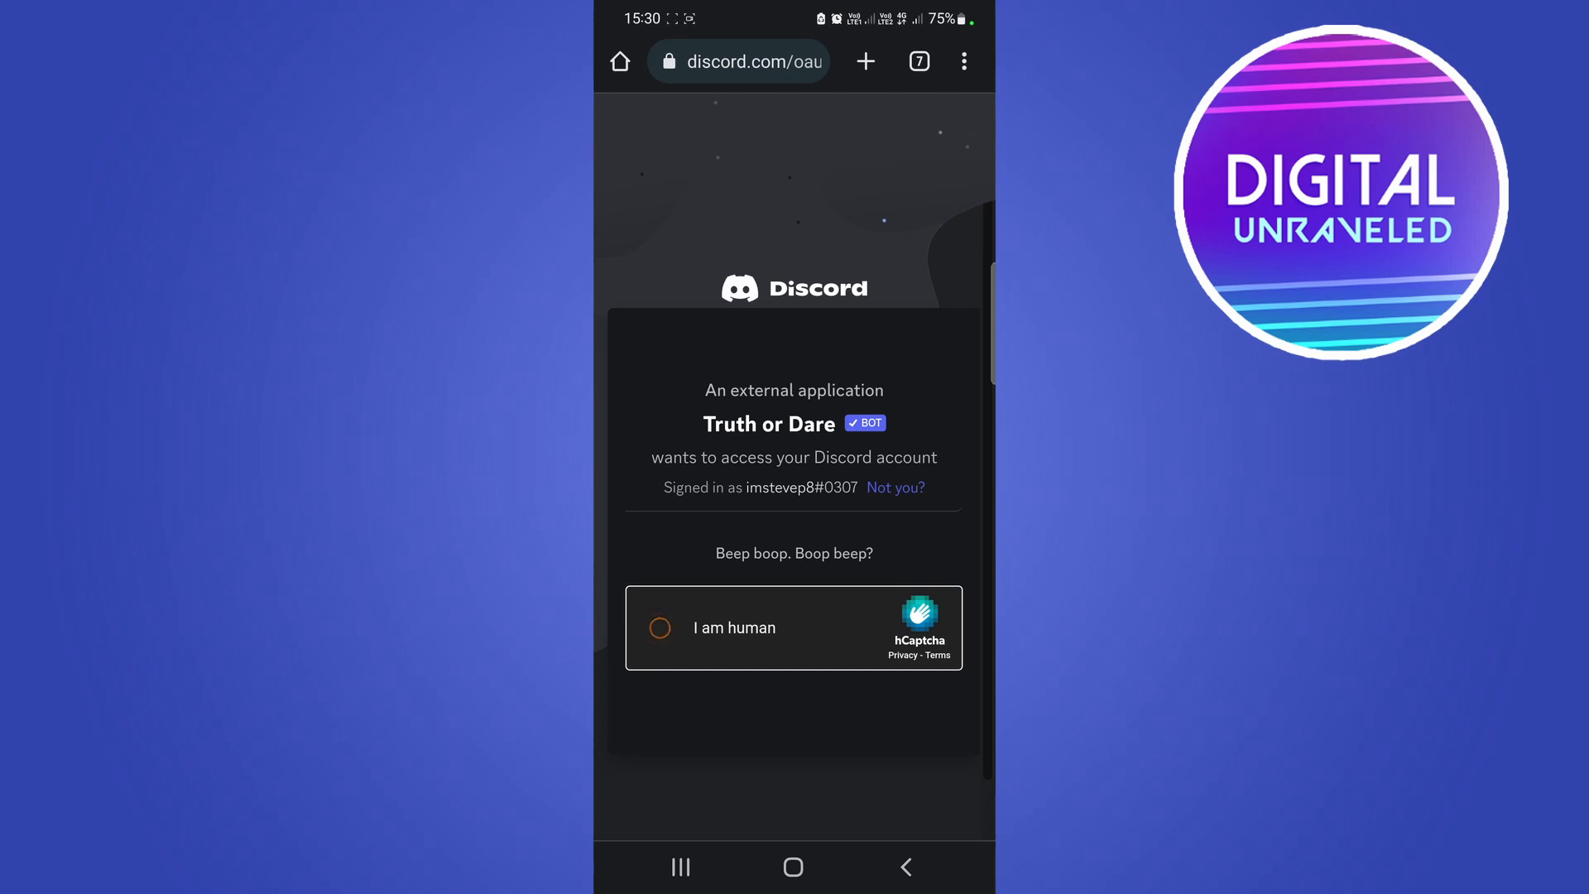
left_click(659, 626)
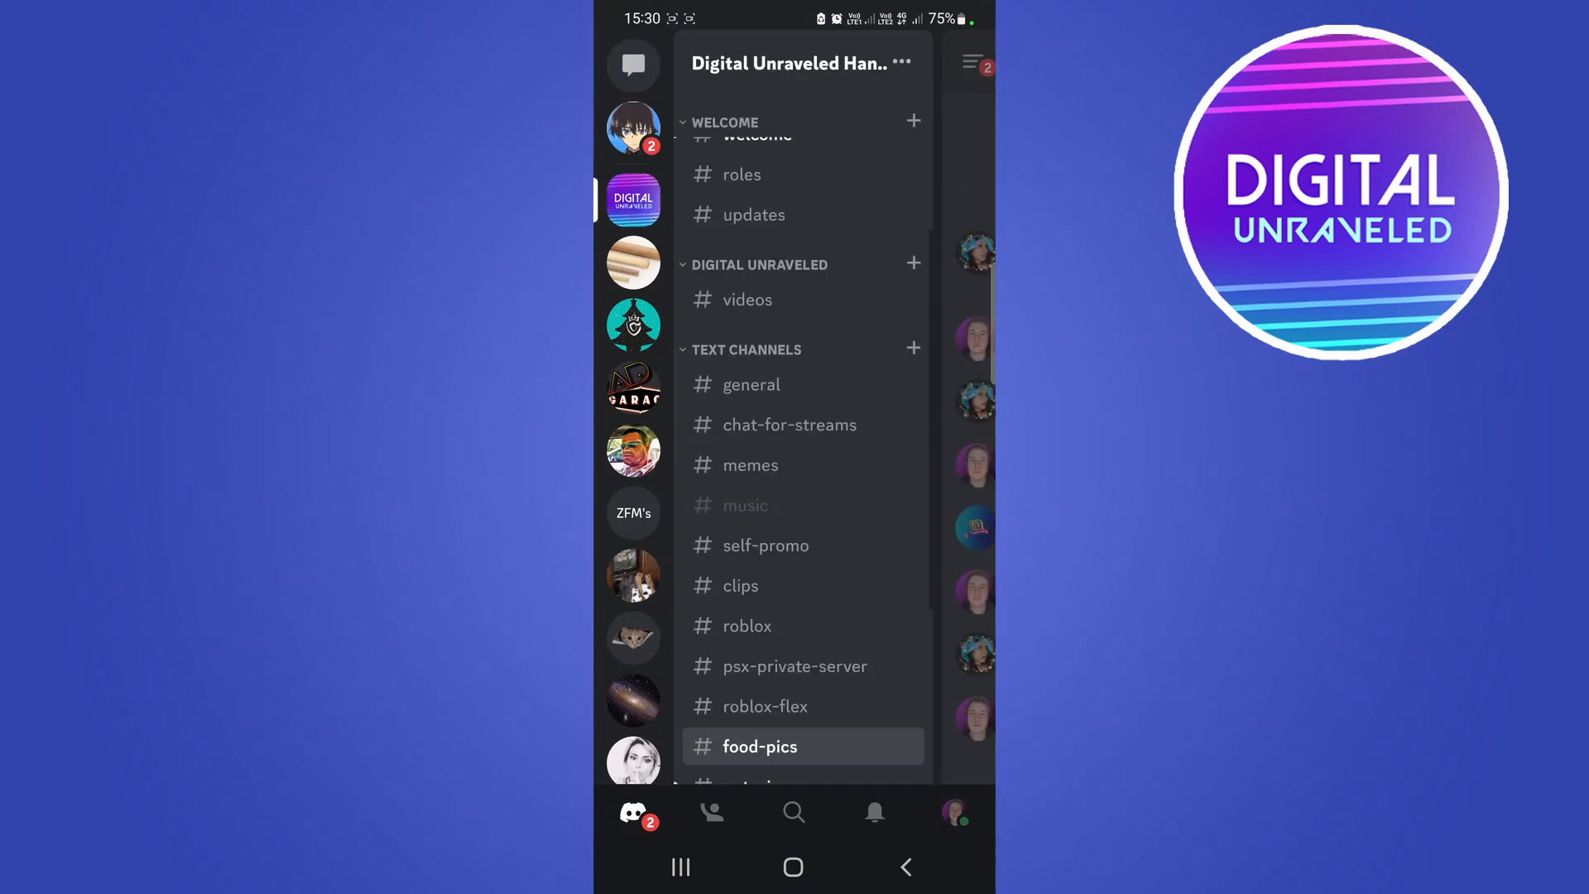
left_click(758, 746)
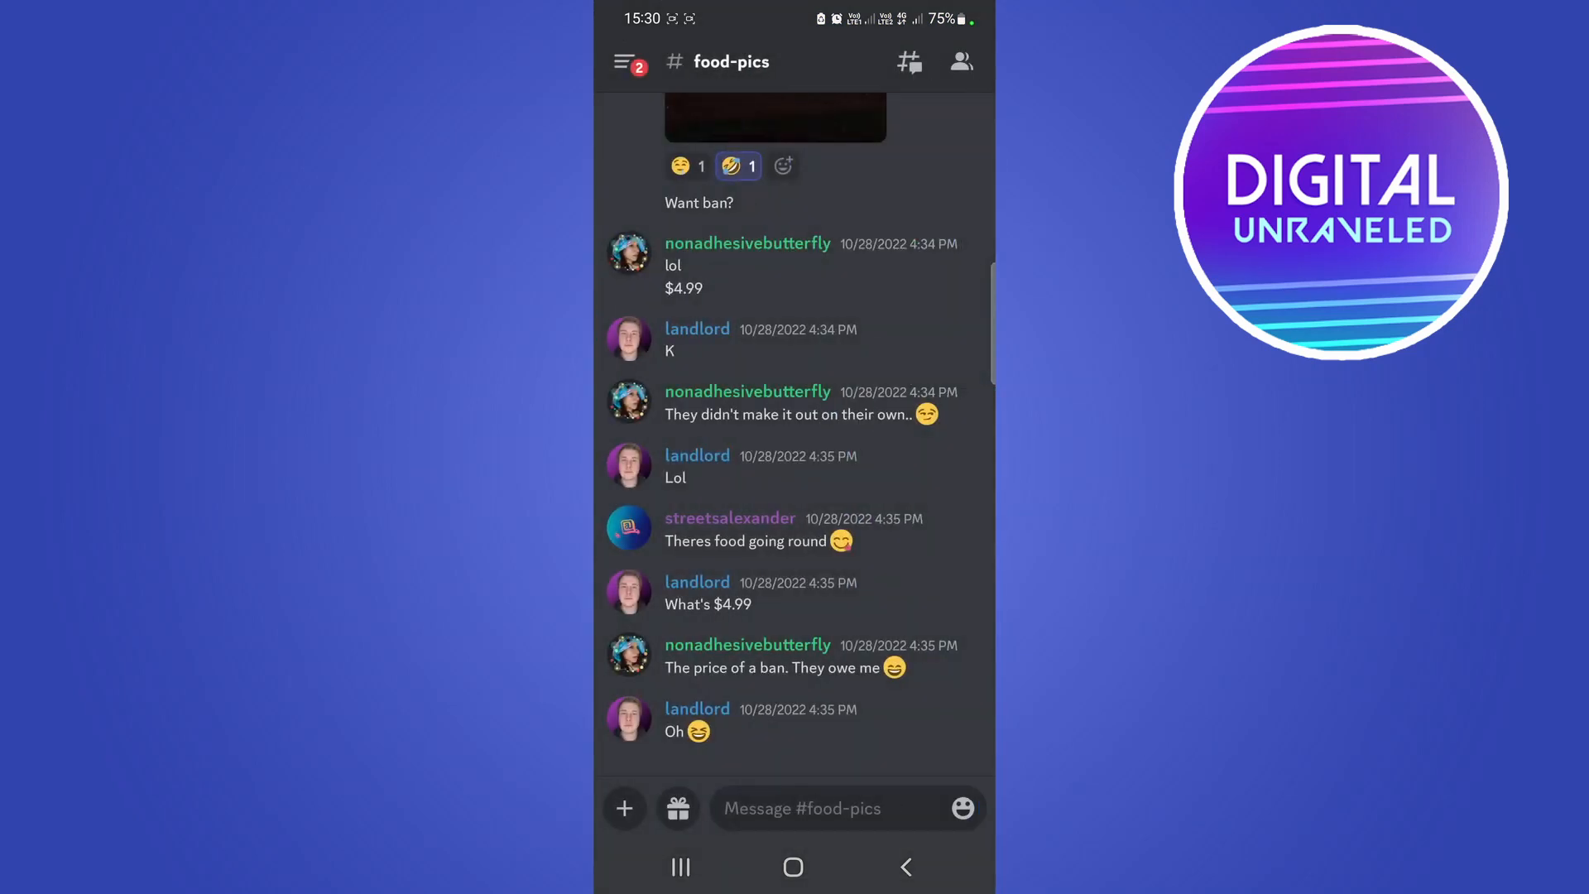
left_click(961, 61)
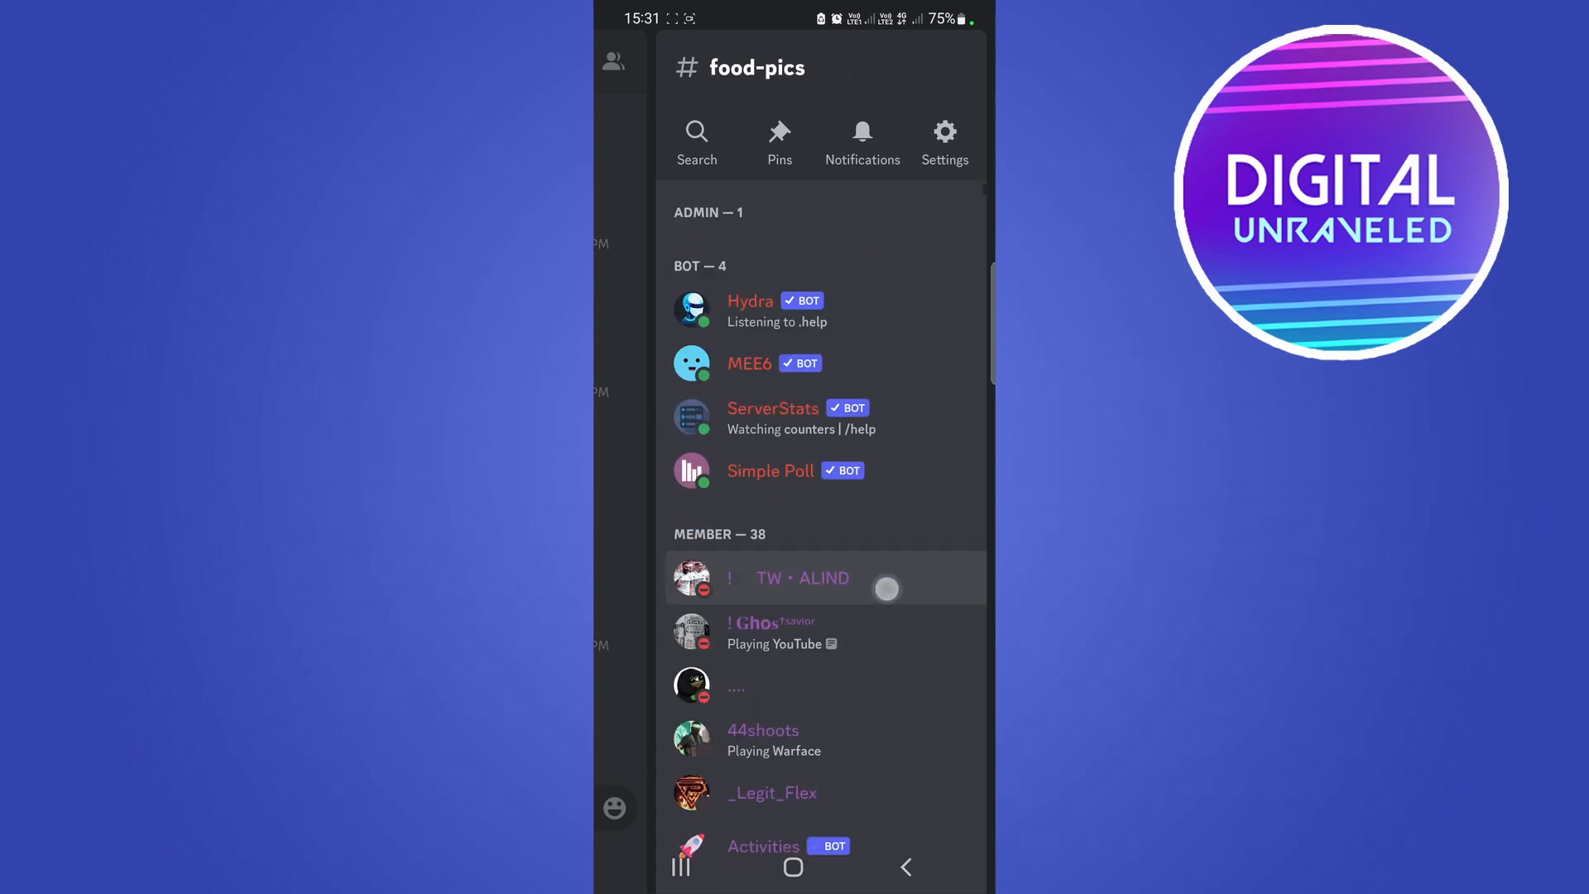
scroll("down", 3)
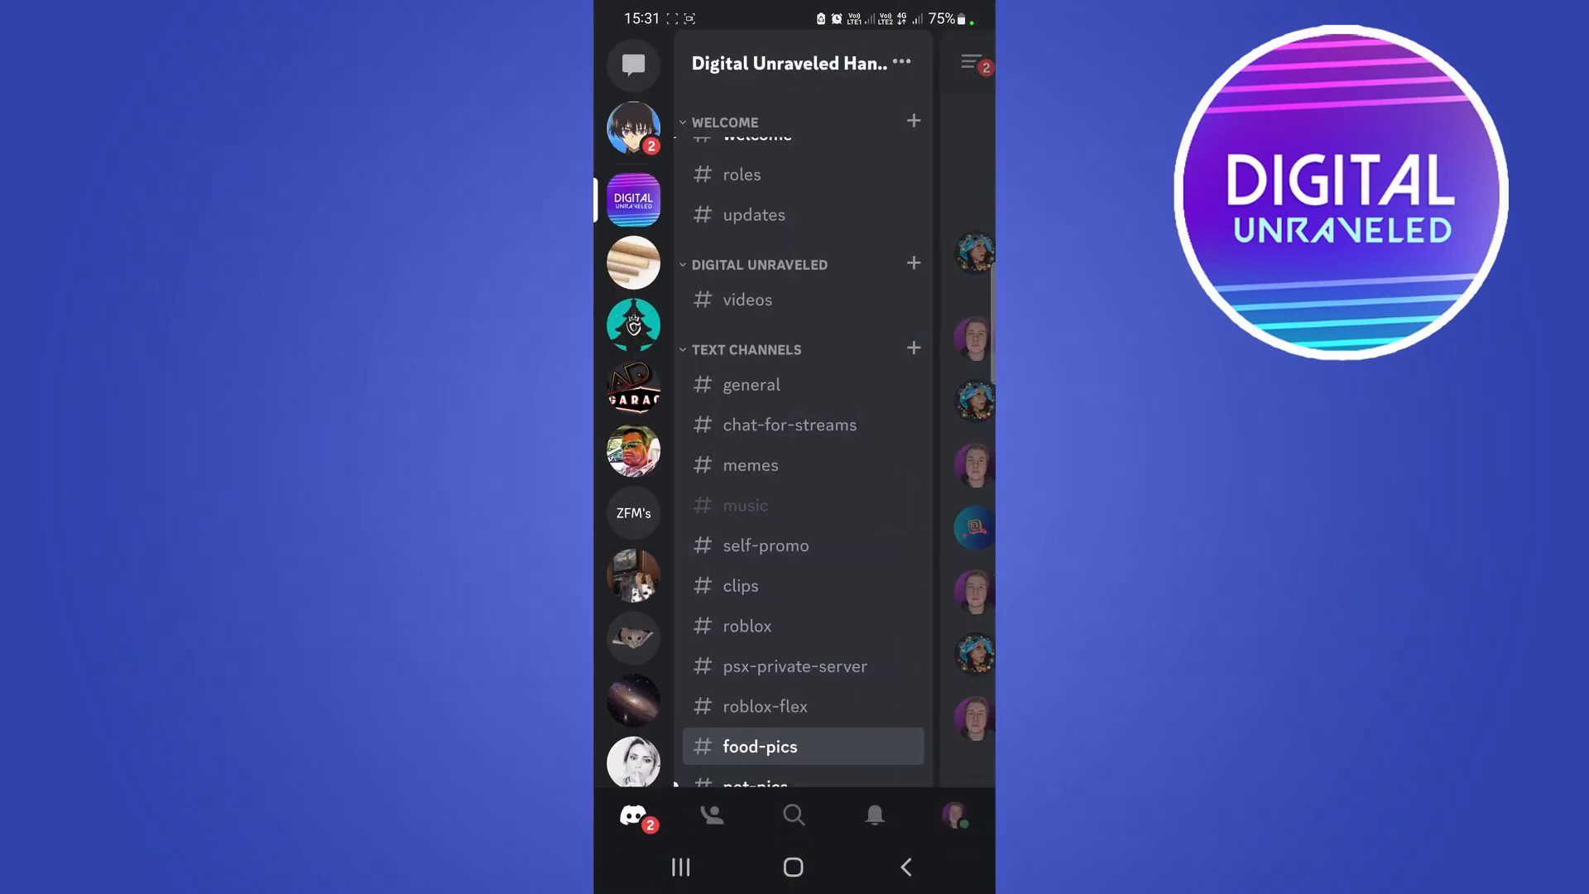
Open #welcome and react to the 'Truth or Dare hopped into the server' message
scroll("down", 3)
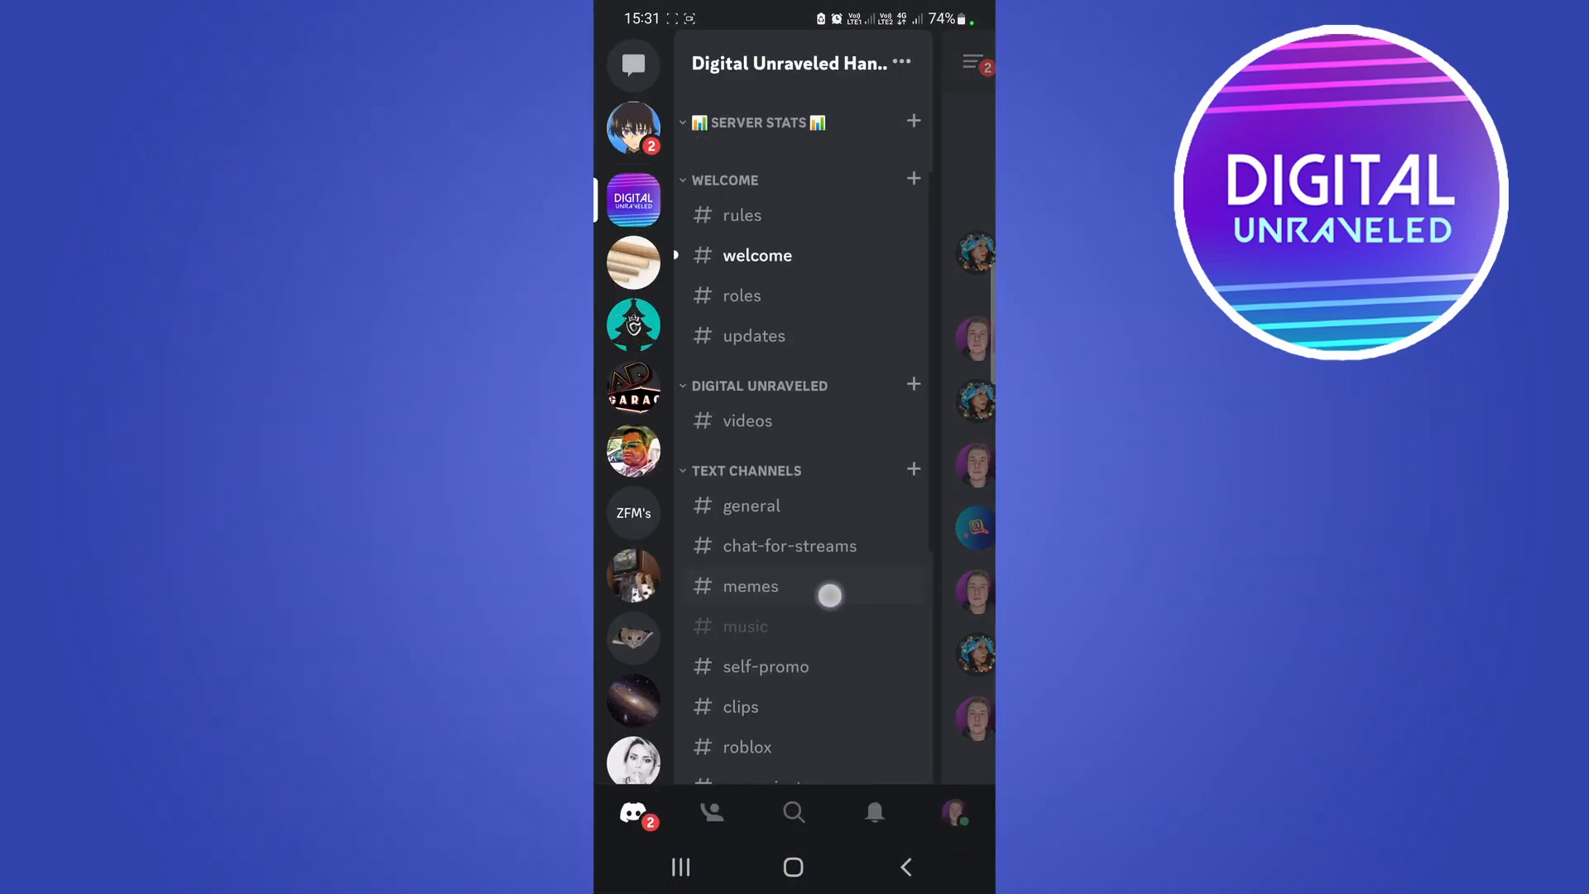
left_click(758, 254)
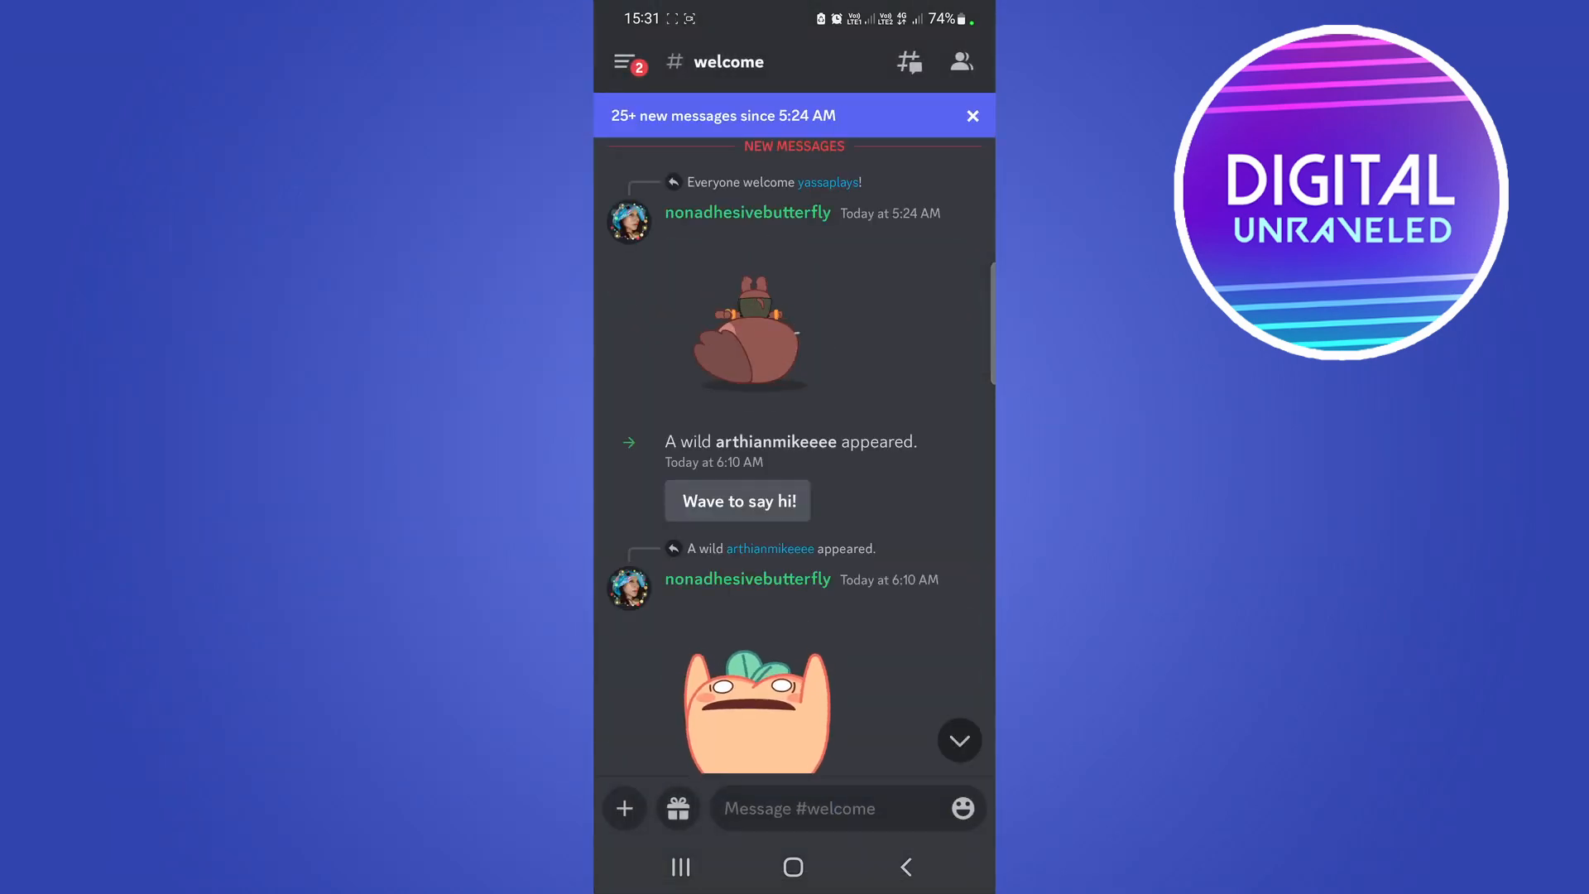
scroll("down", 3)
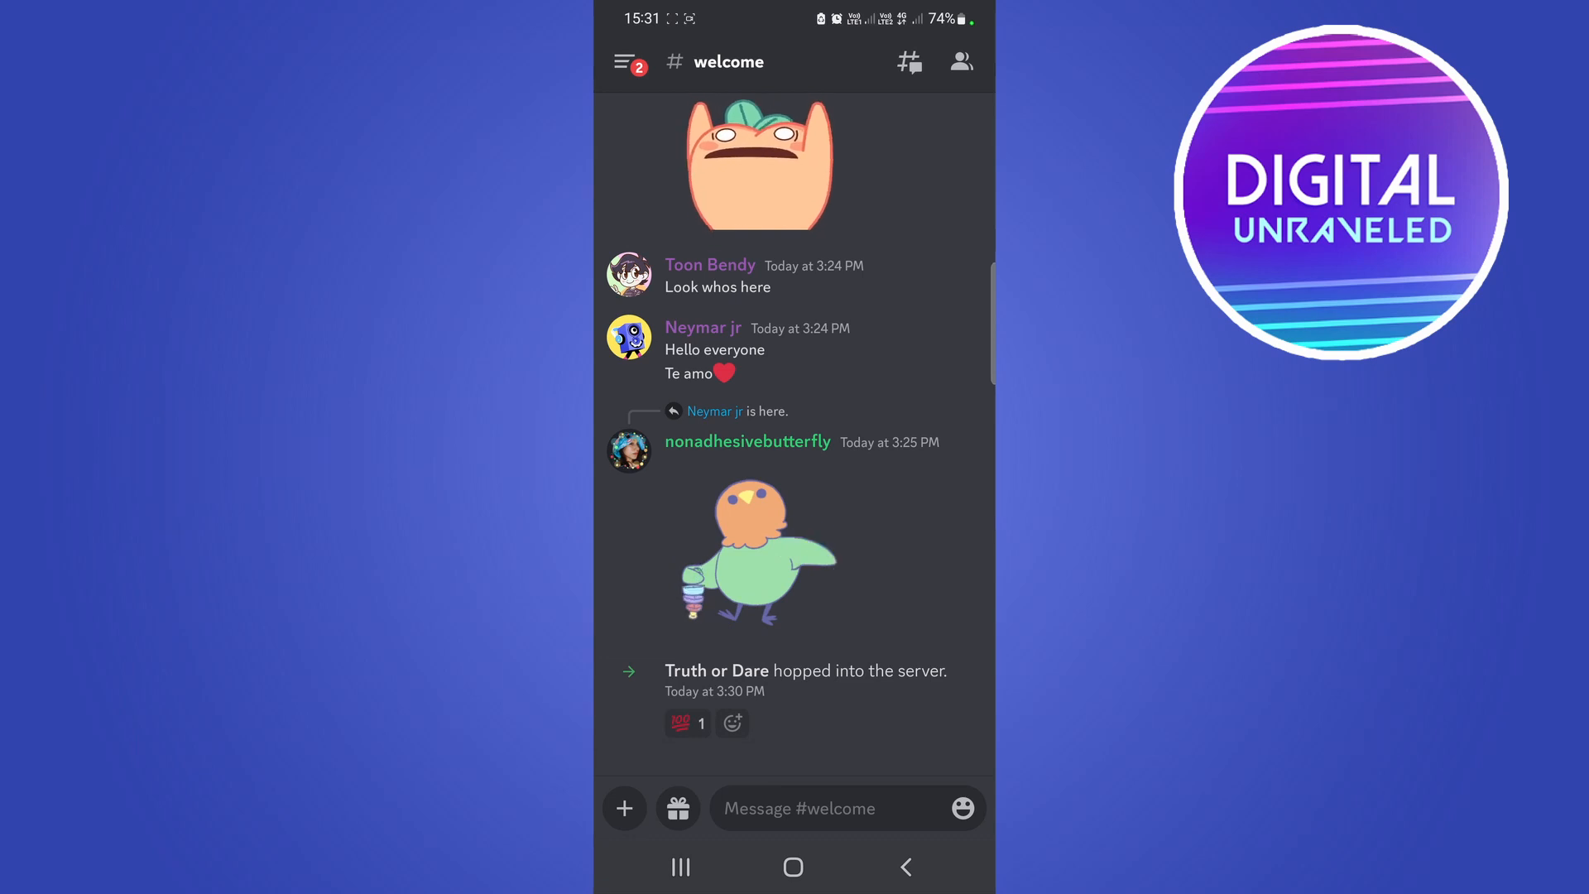
left_click(687, 723)
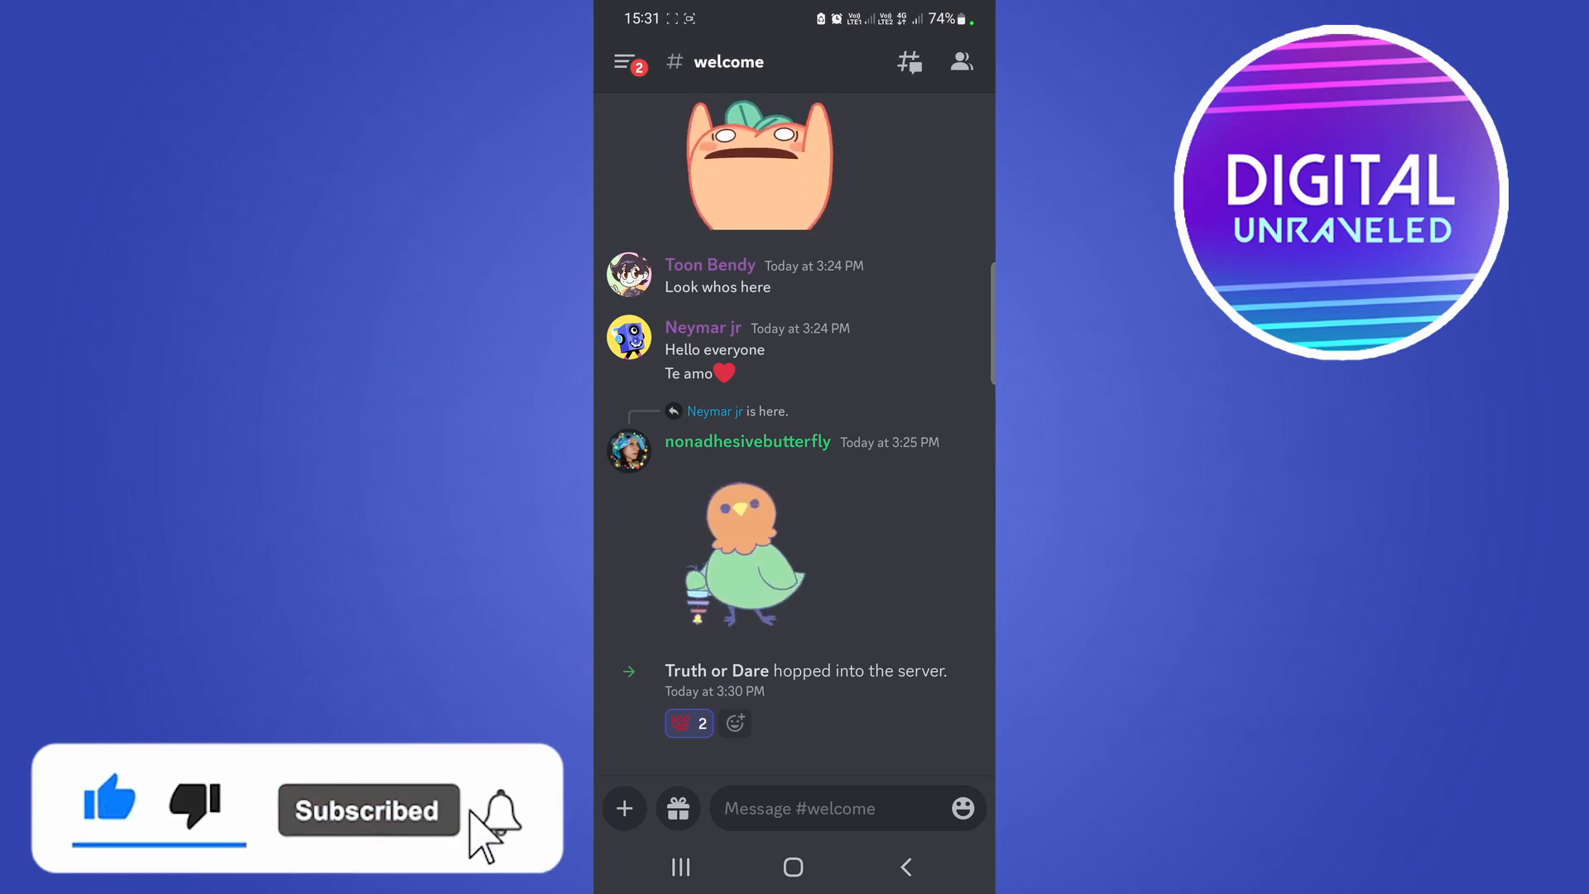
left_click(497, 809)
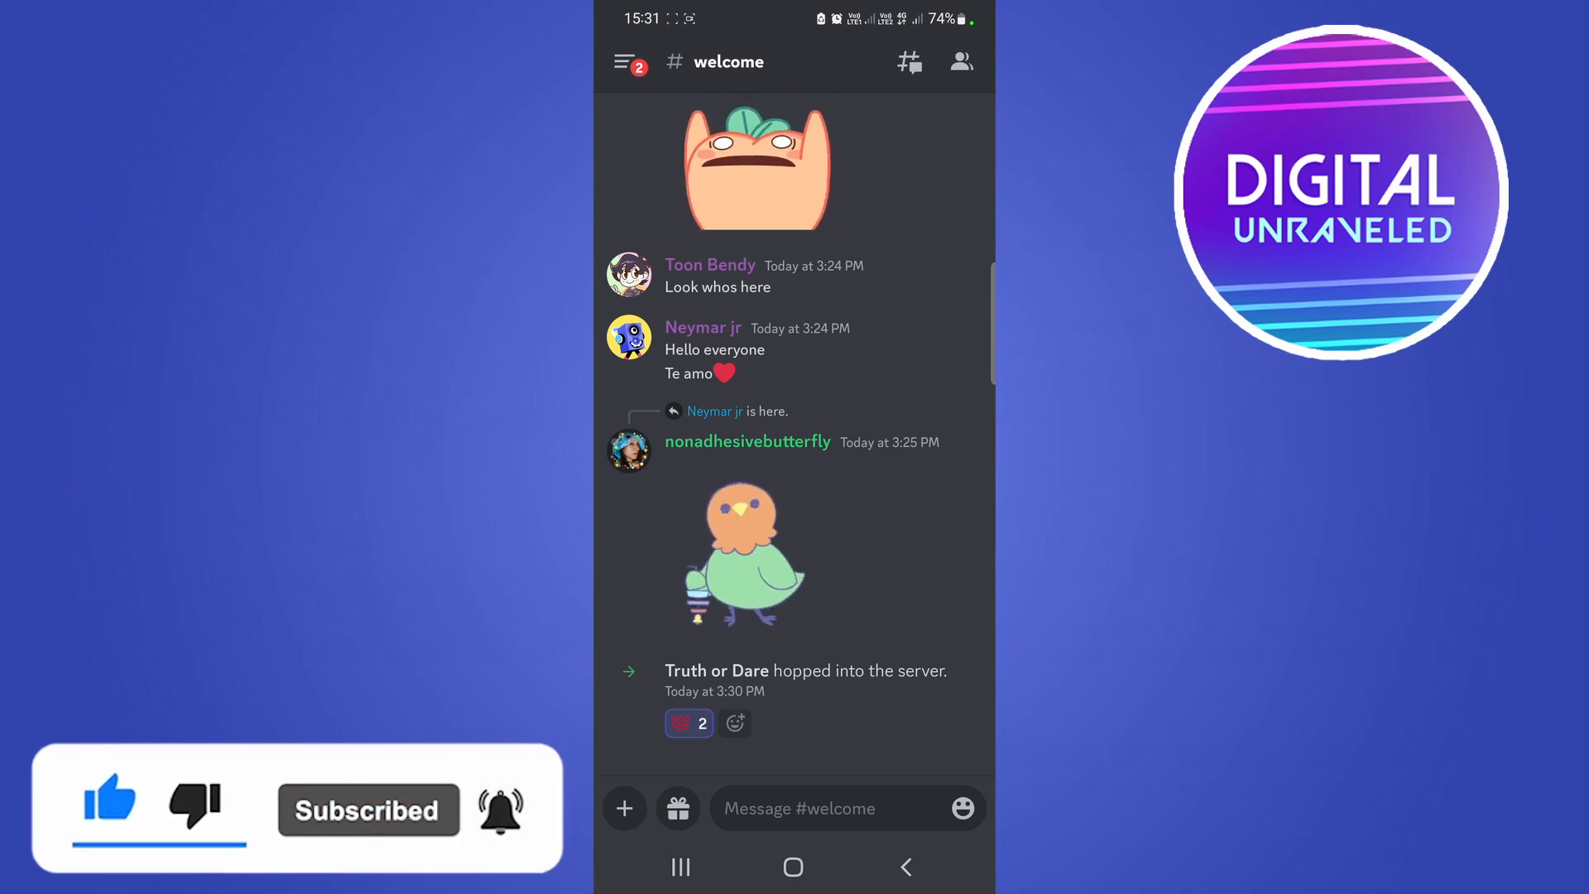